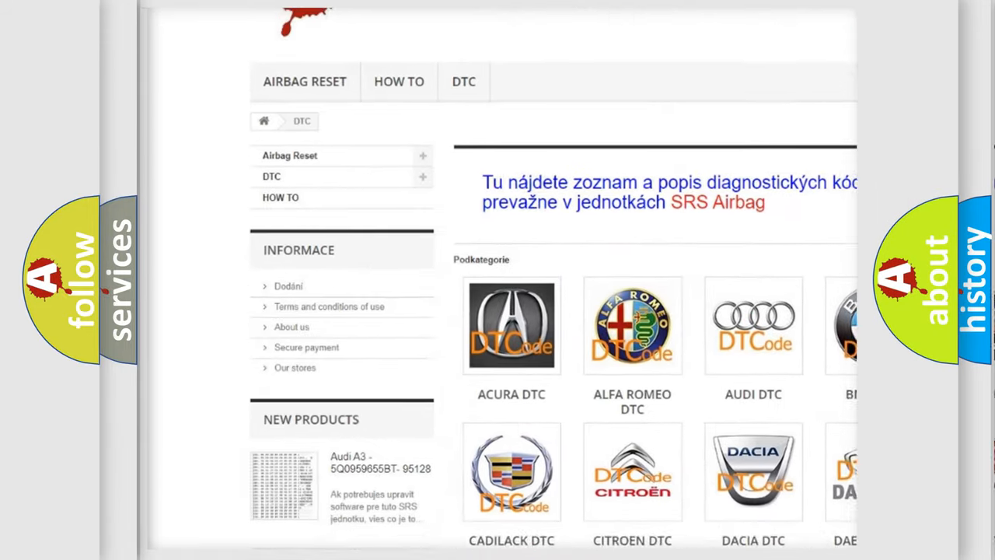
{"action": "scroll", "scroll_direction": "down", "scroll_amount": 3}
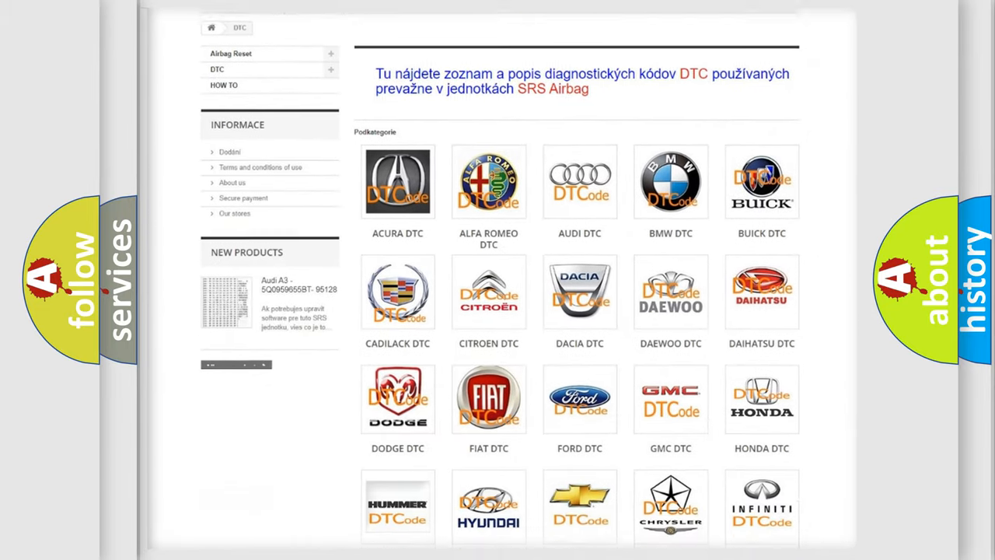
{"action": "scroll", "scroll_direction": "down", "scroll_amount": 3}
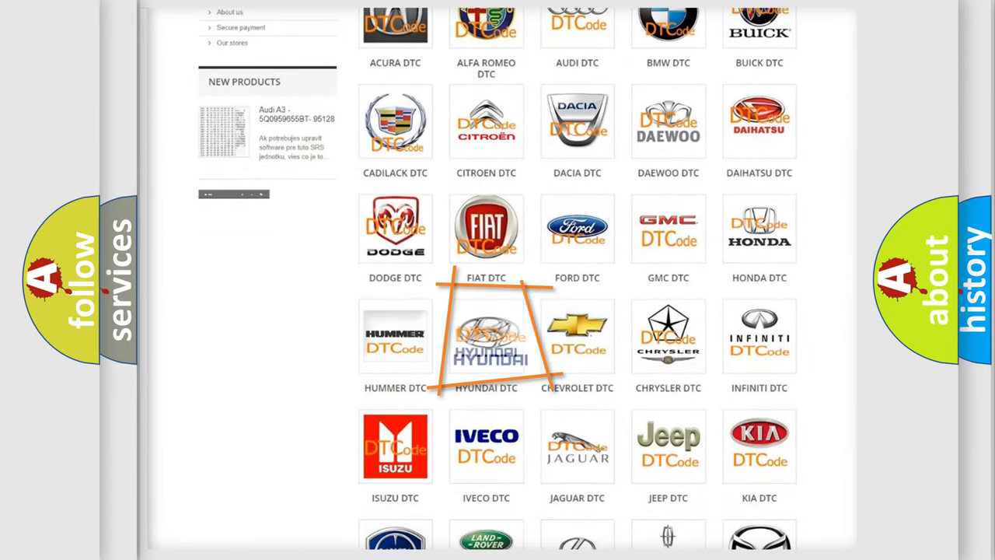